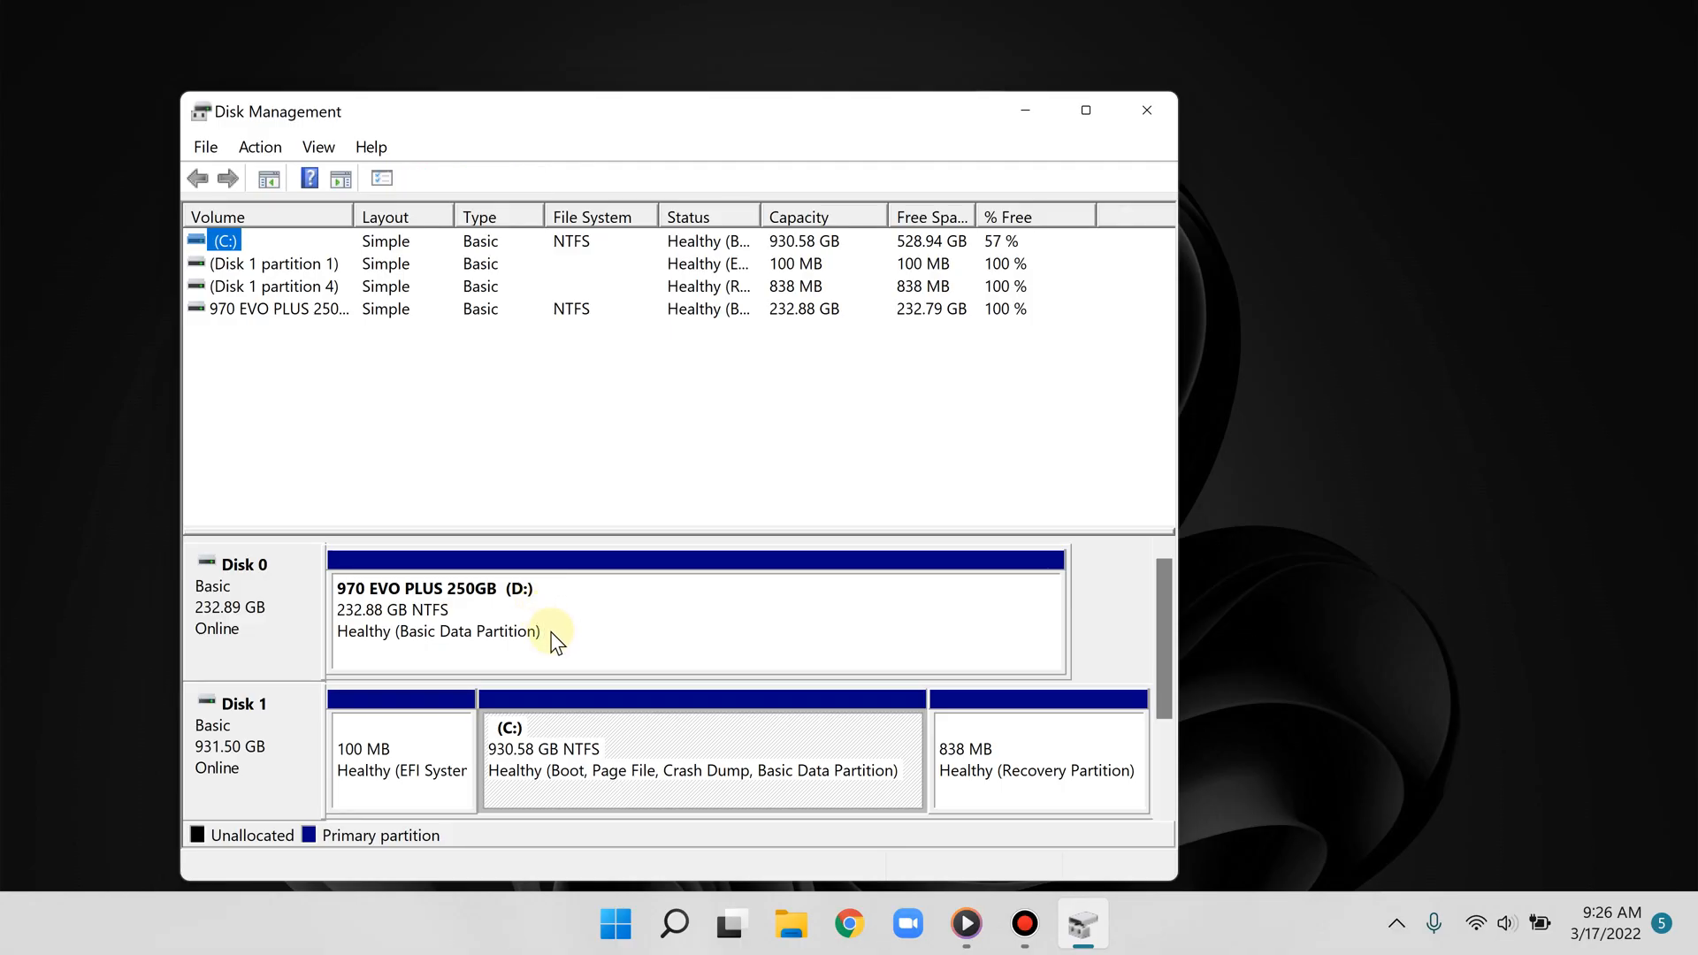
# Shrink the D: partition by 80000 MB, leaving 78.13 GB unallocated on Disk 0.
pyautogui.rightClick(552, 635)
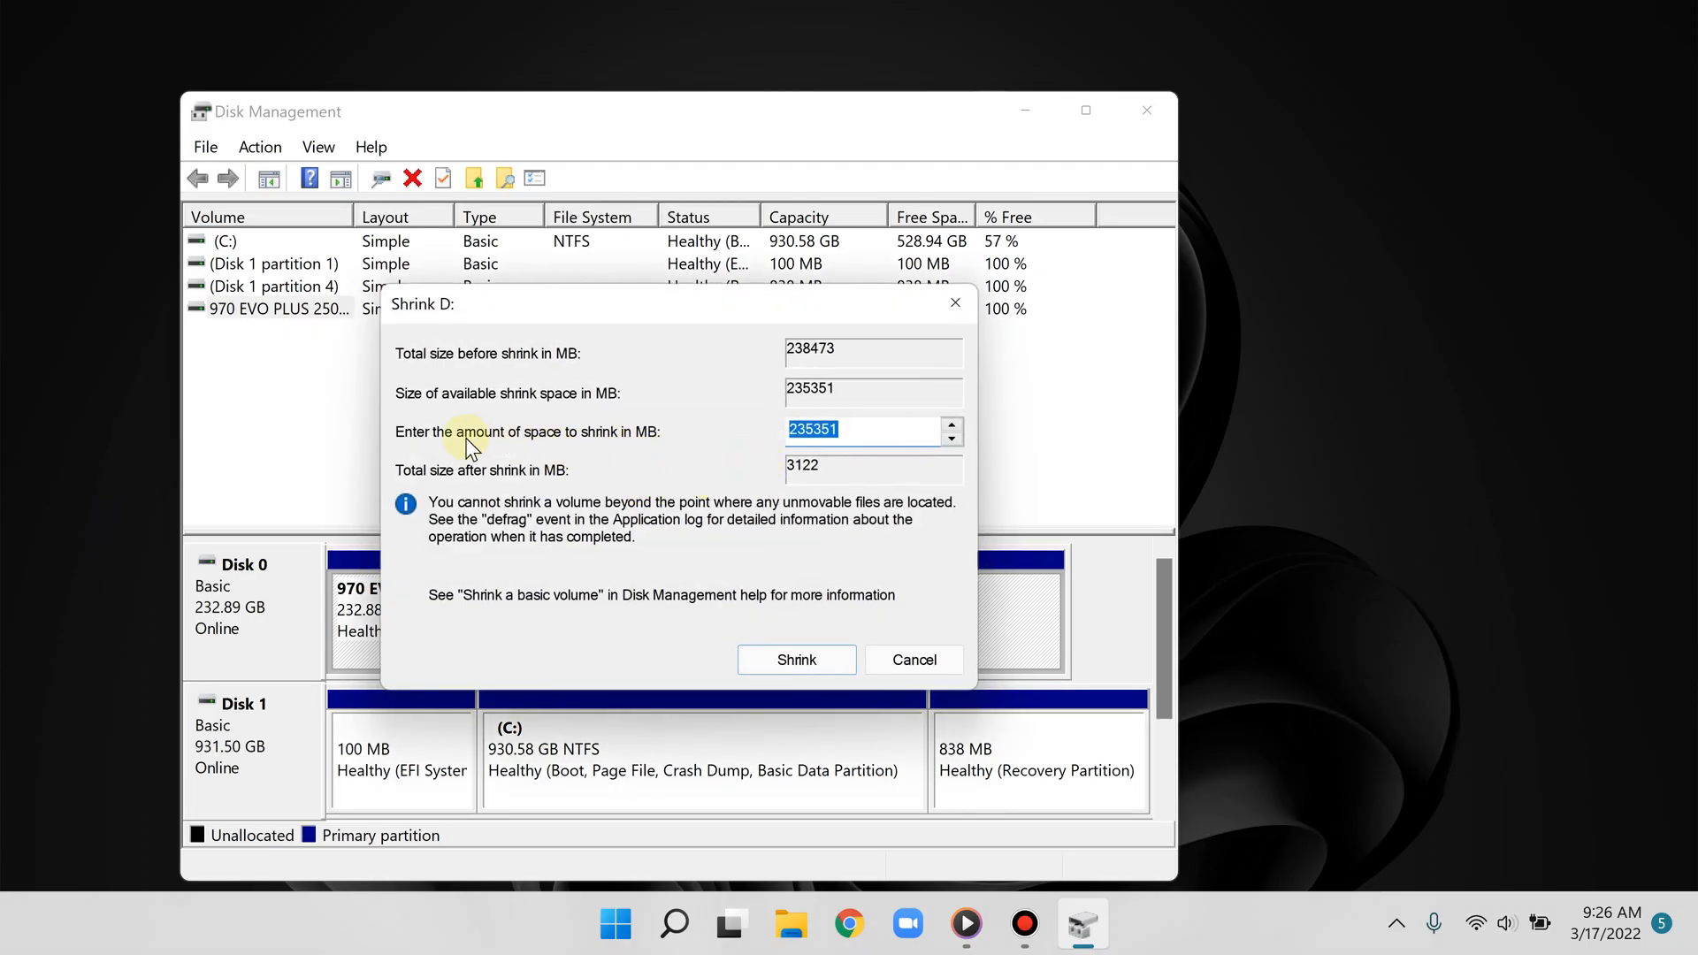
pyautogui.moveTo(867, 436)
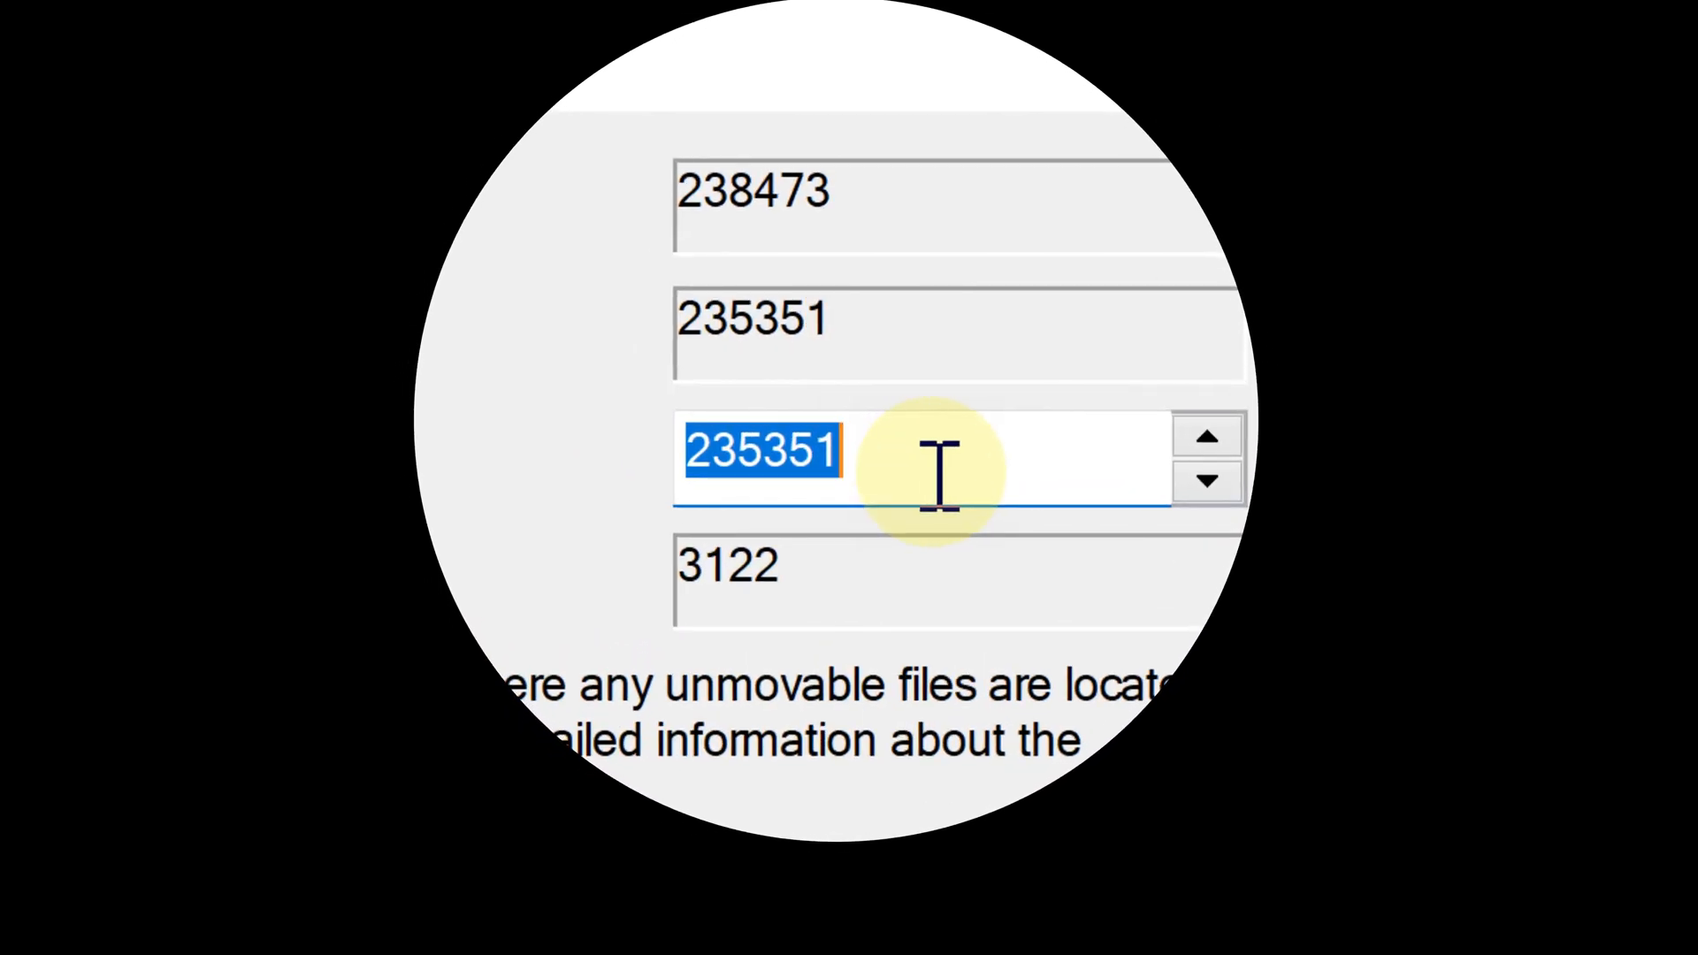
pyautogui.write('80000')
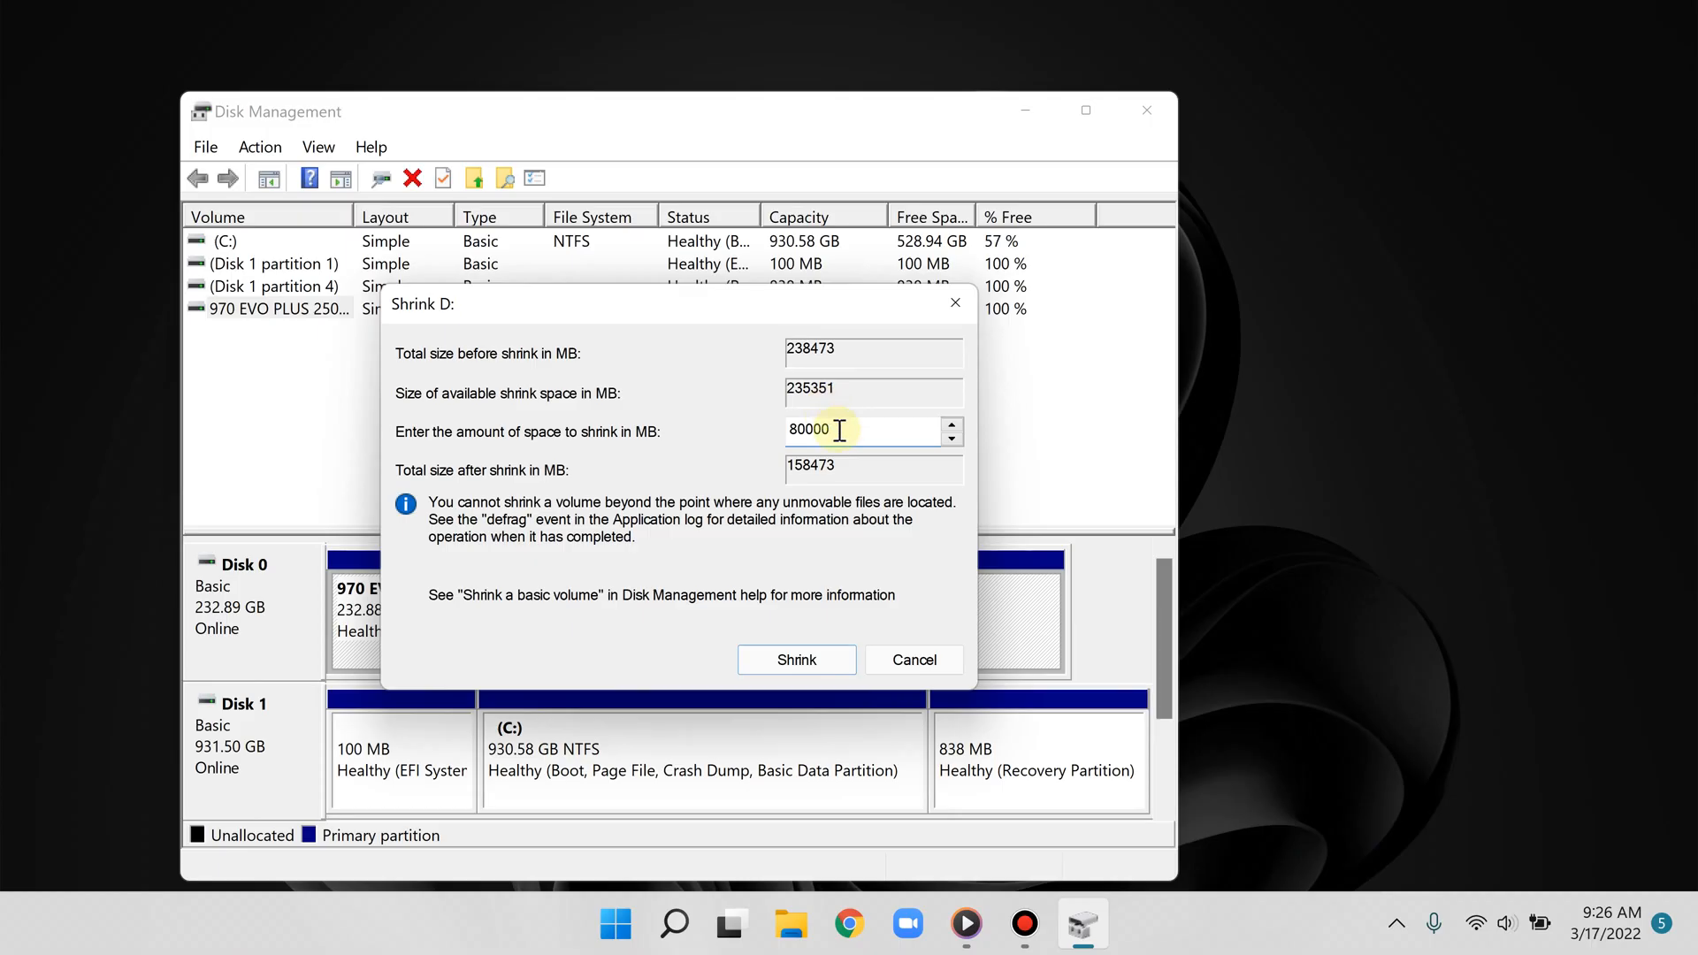
pyautogui.click(796, 660)
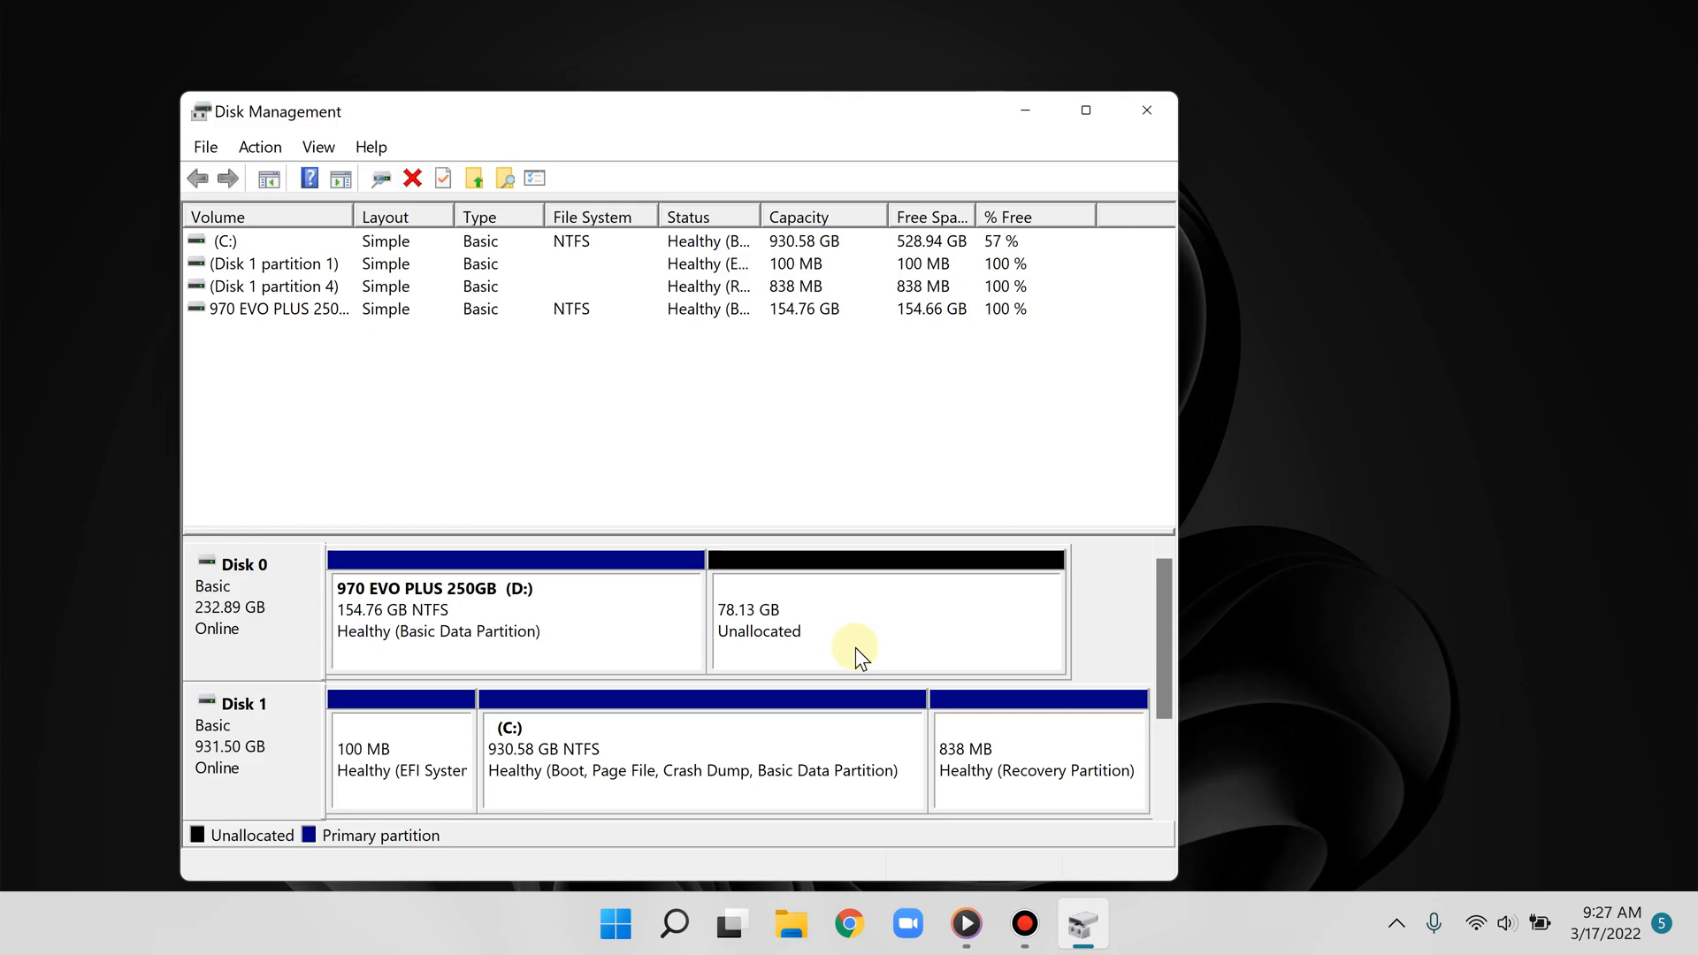
# Begin a new simple volume on the unallocated space with size 80000 MB and drive letter E.
pyautogui.rightClick(856, 649)
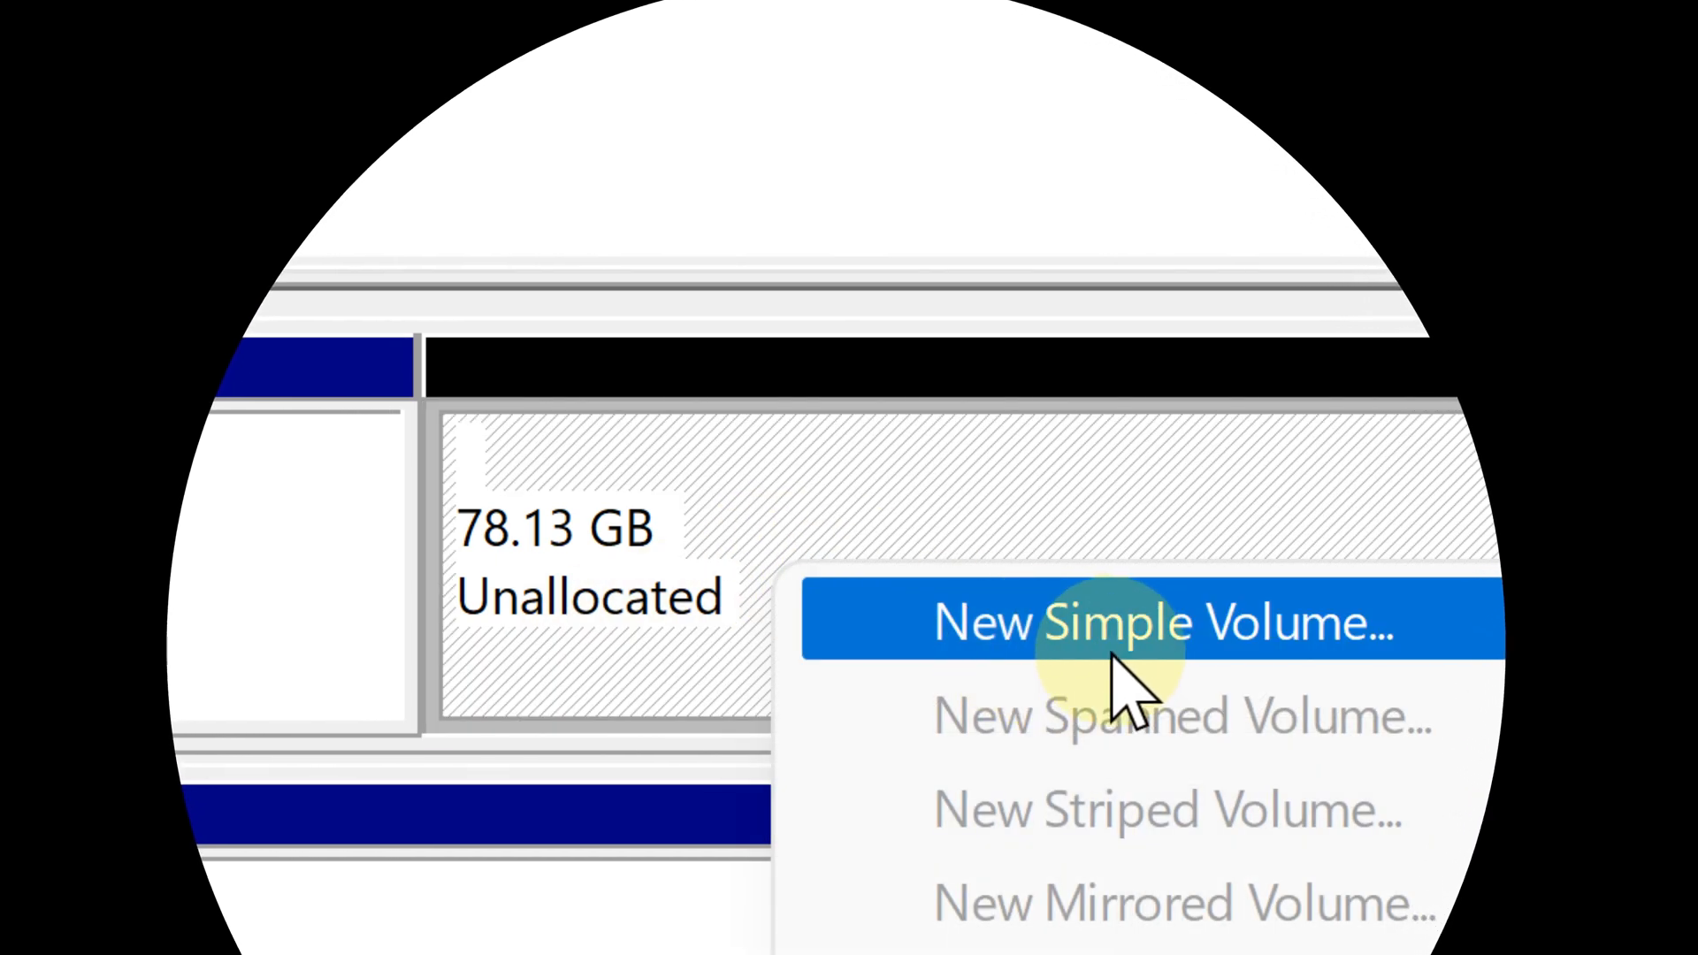
pyautogui.click(1115, 622)
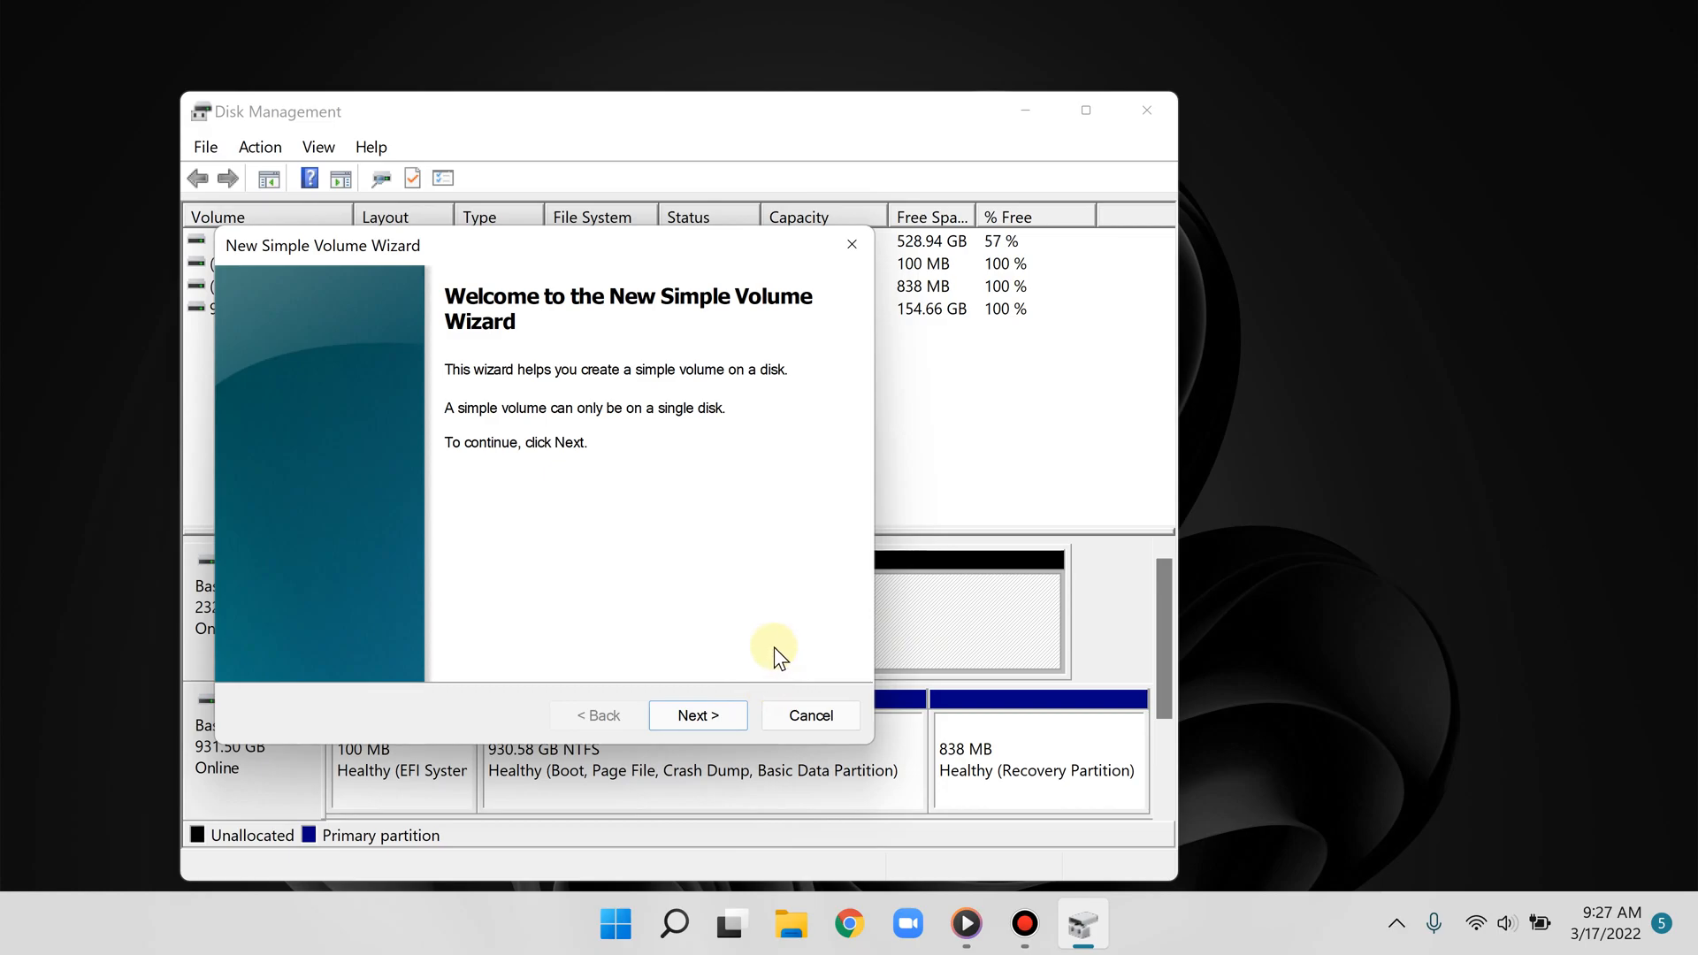
pyautogui.moveTo(757, 674)
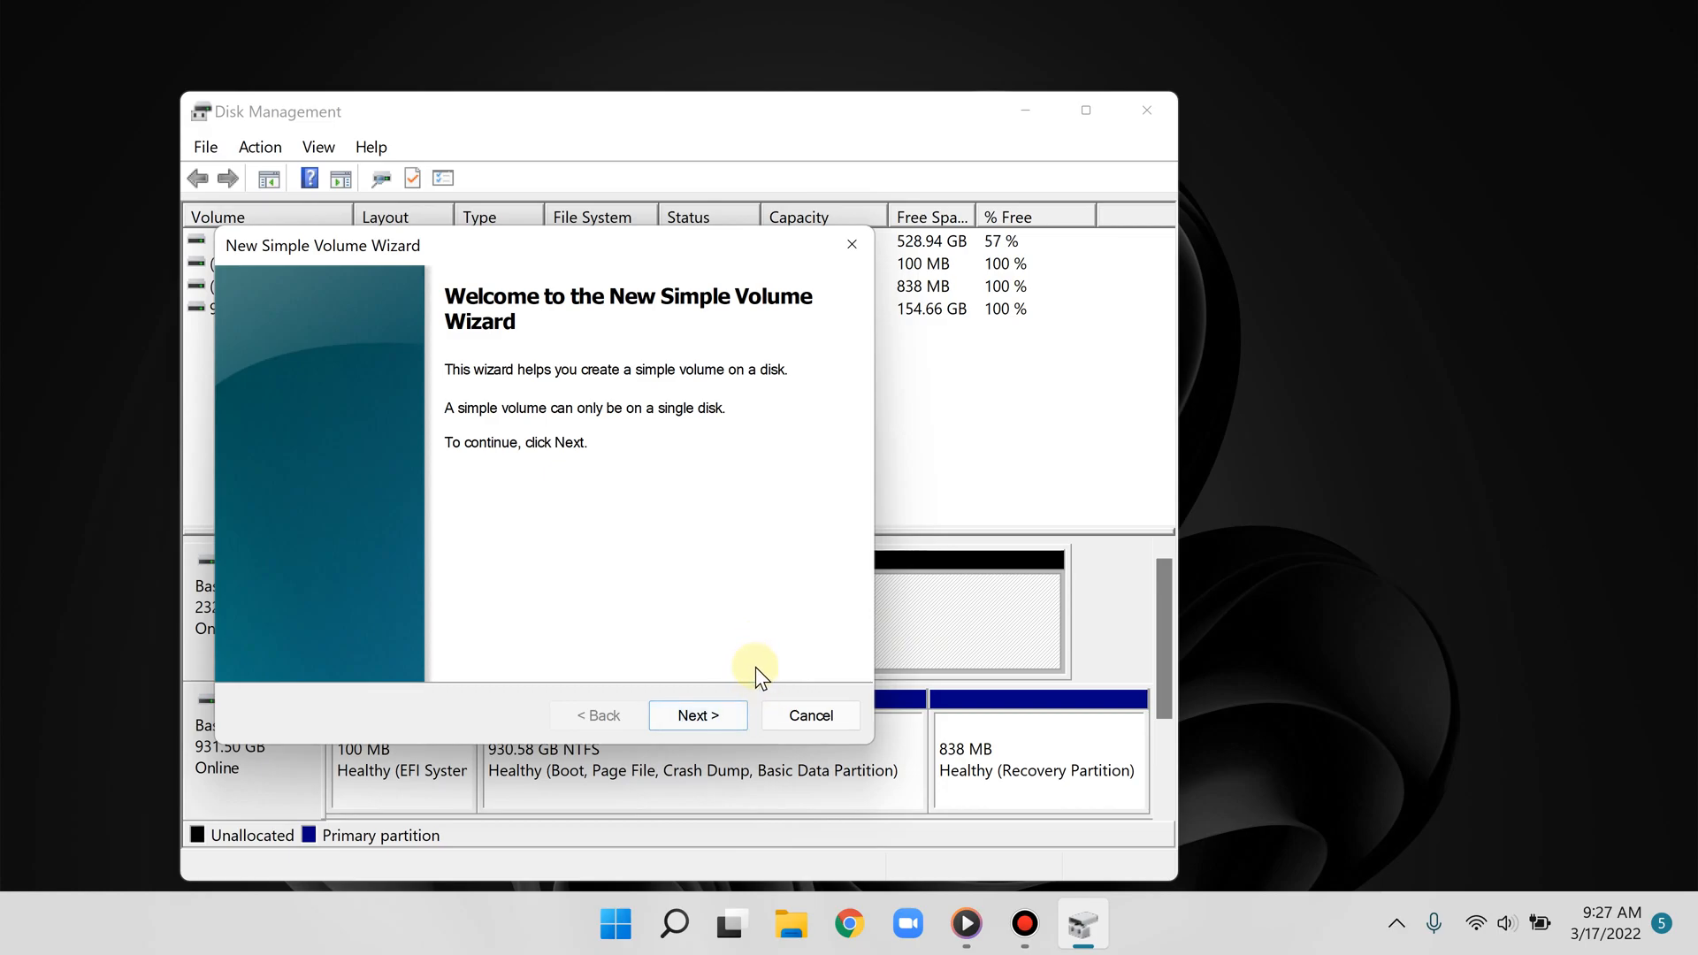
pyautogui.click(697, 715)
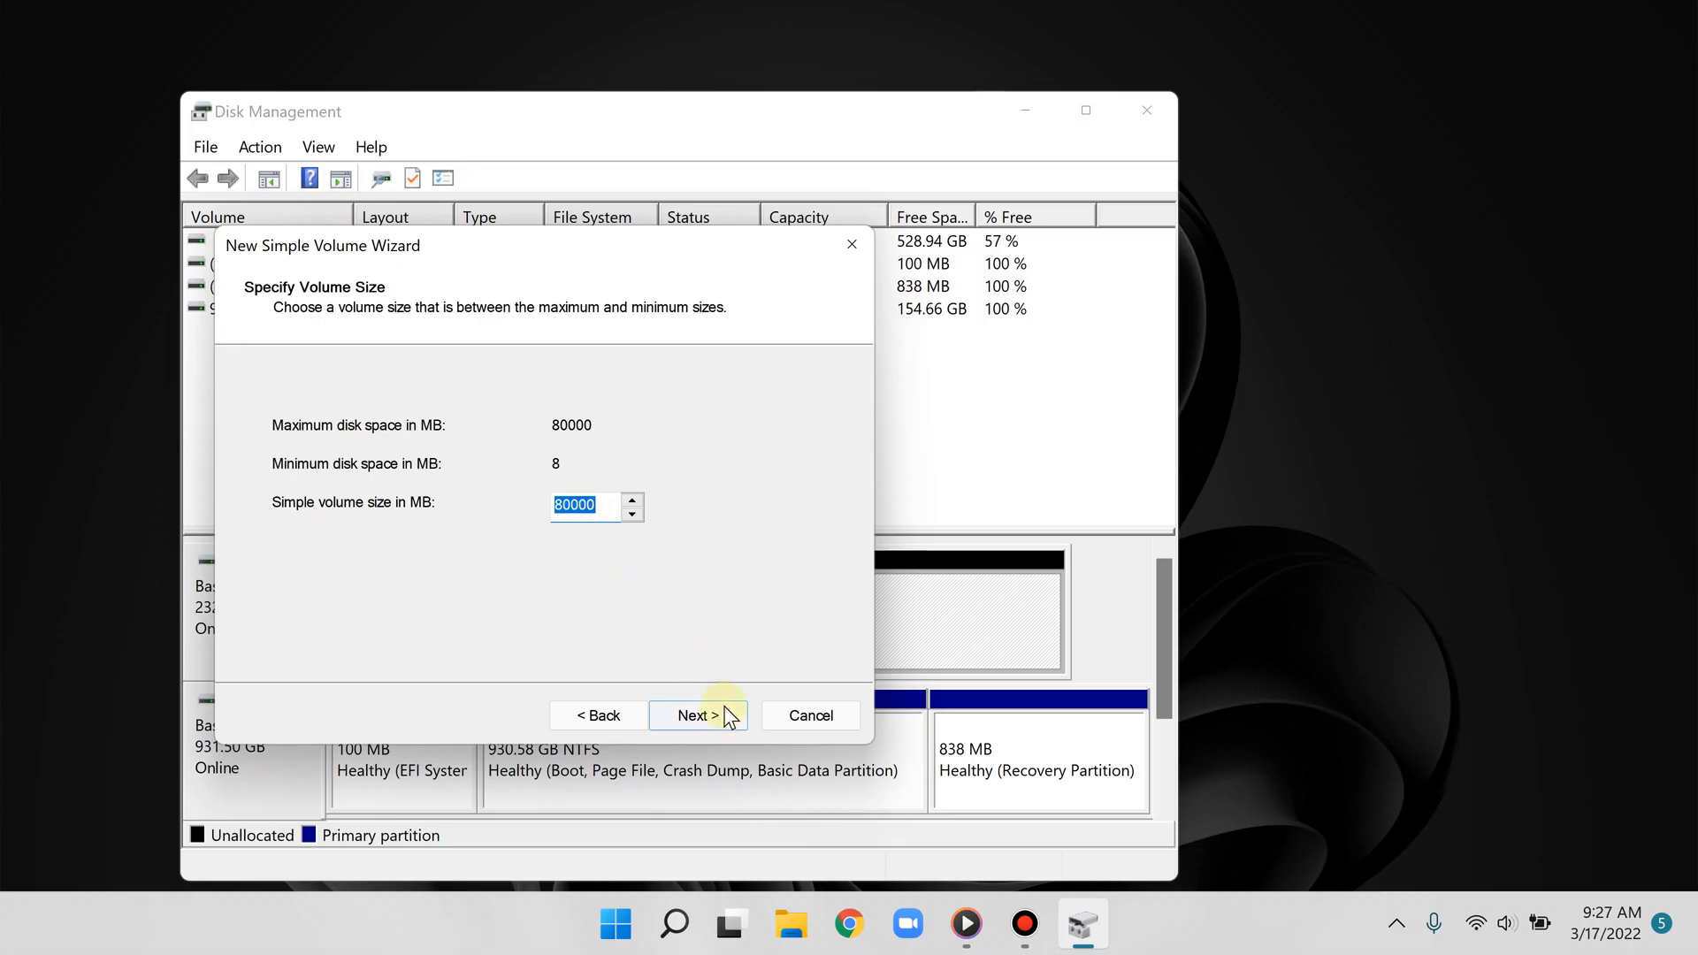
pyautogui.click(697, 715)
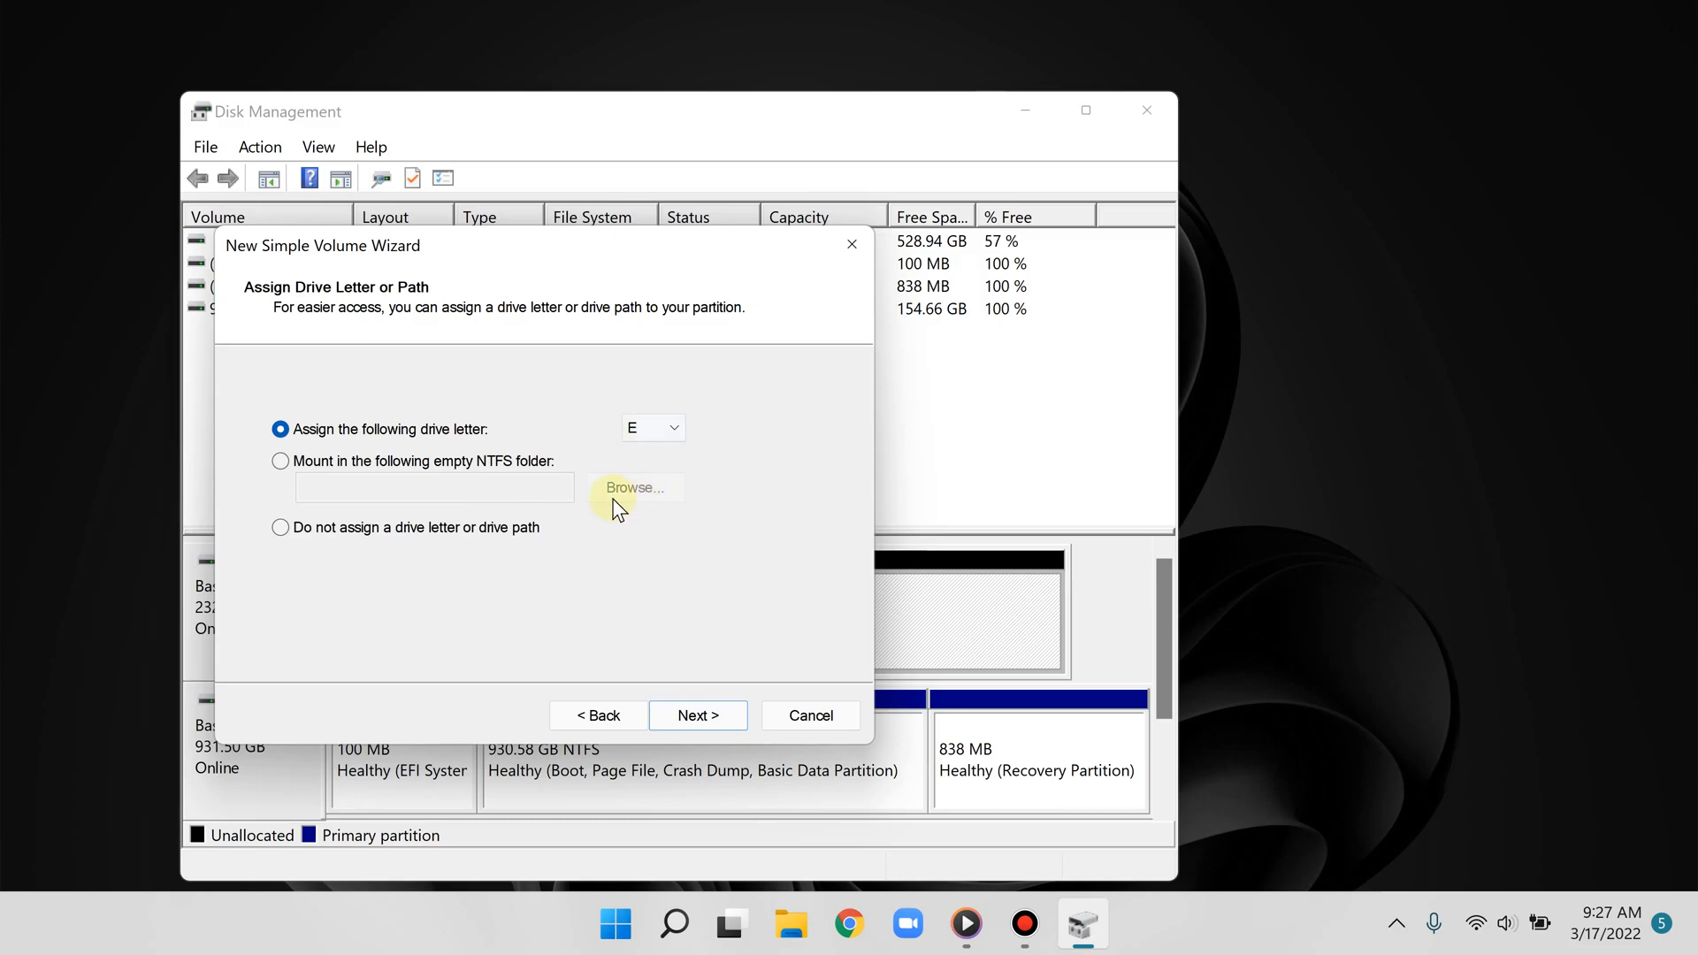
pyautogui.click(698, 715)
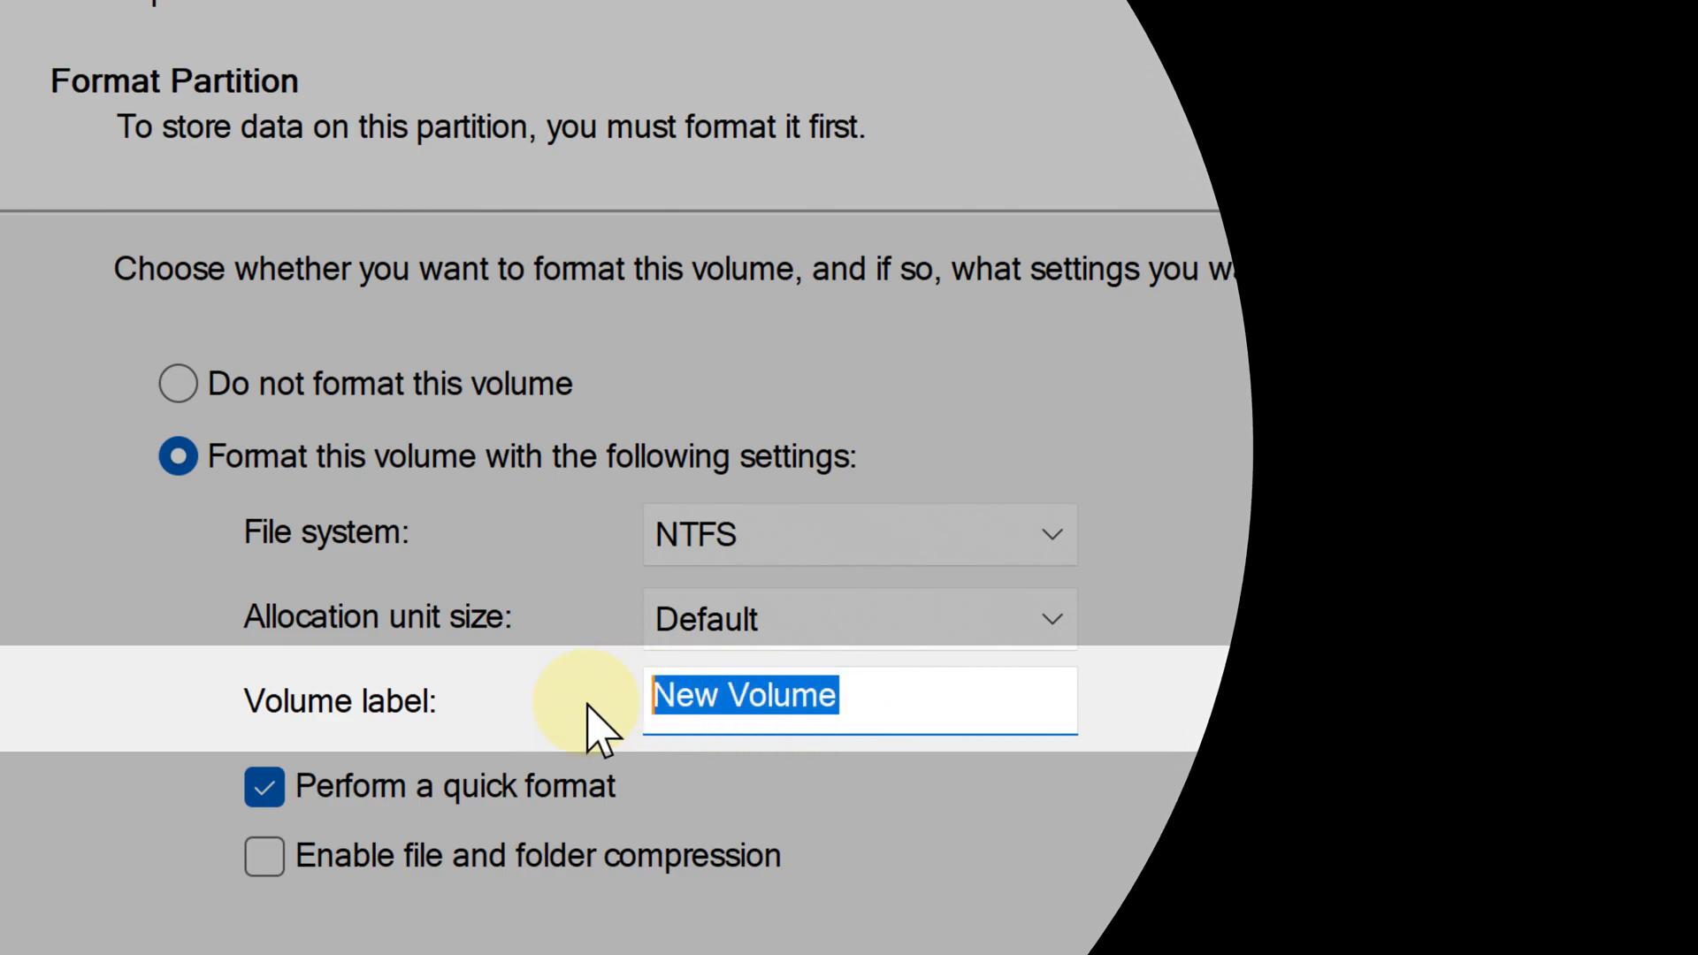
# Keep NTFS quick format and label the volume 'Ubuntu Drive'.
pyautogui.write('Ubuntu Dr')
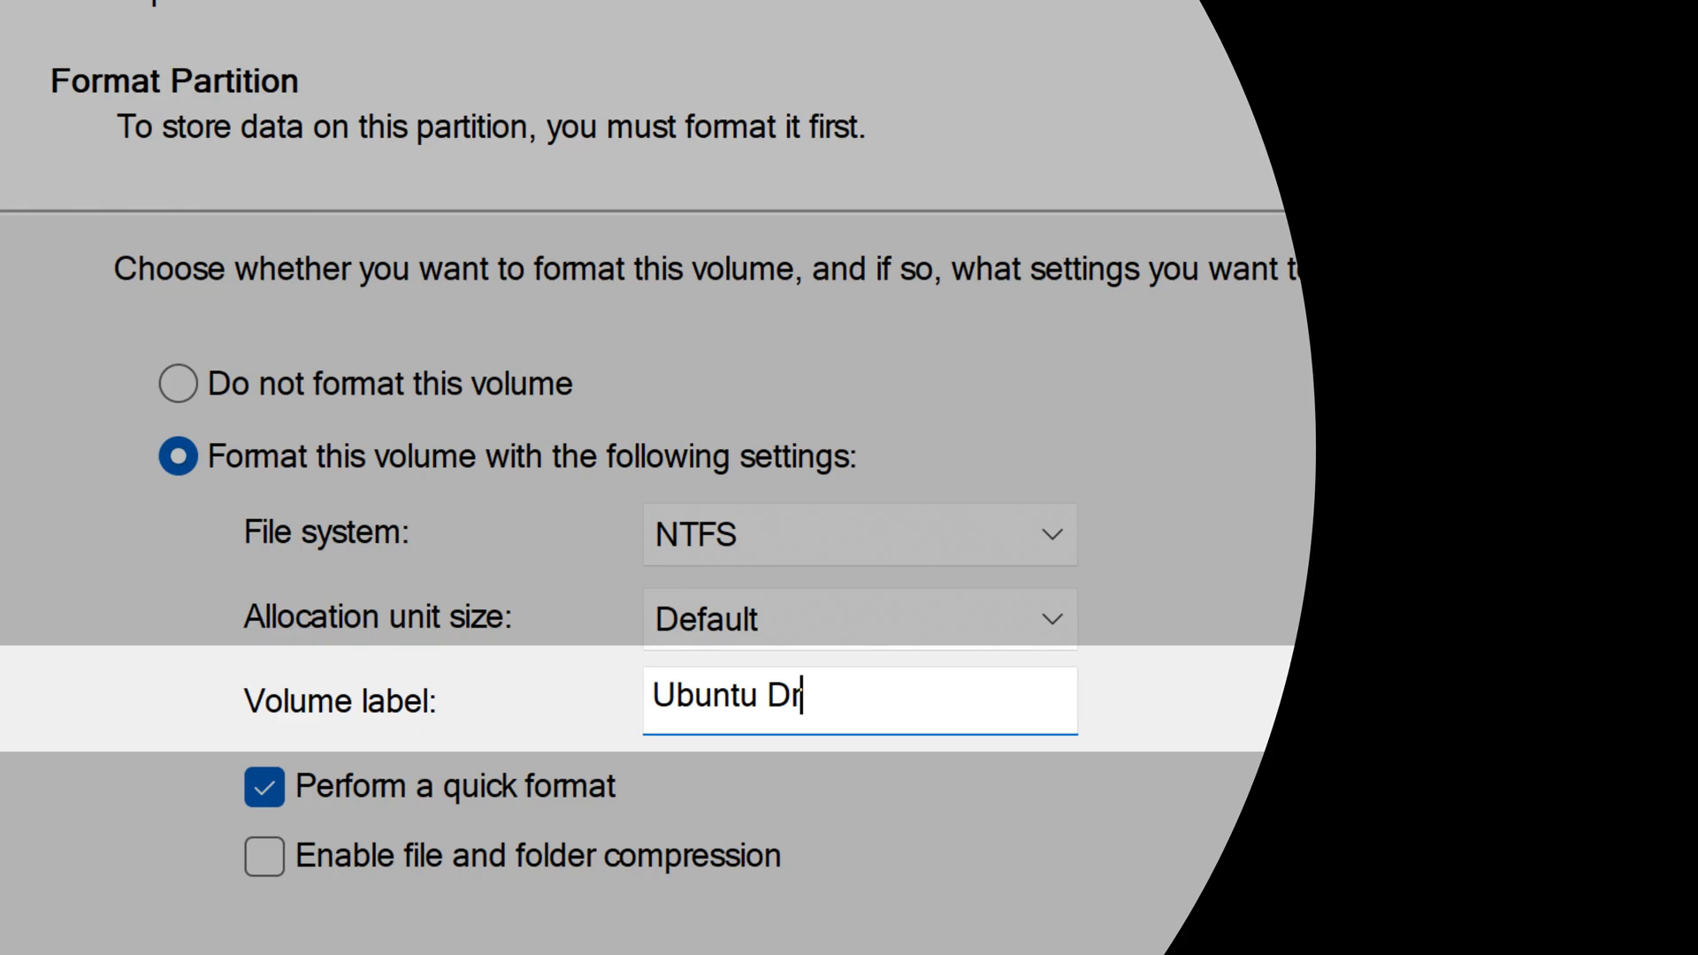
pyautogui.write('ive')
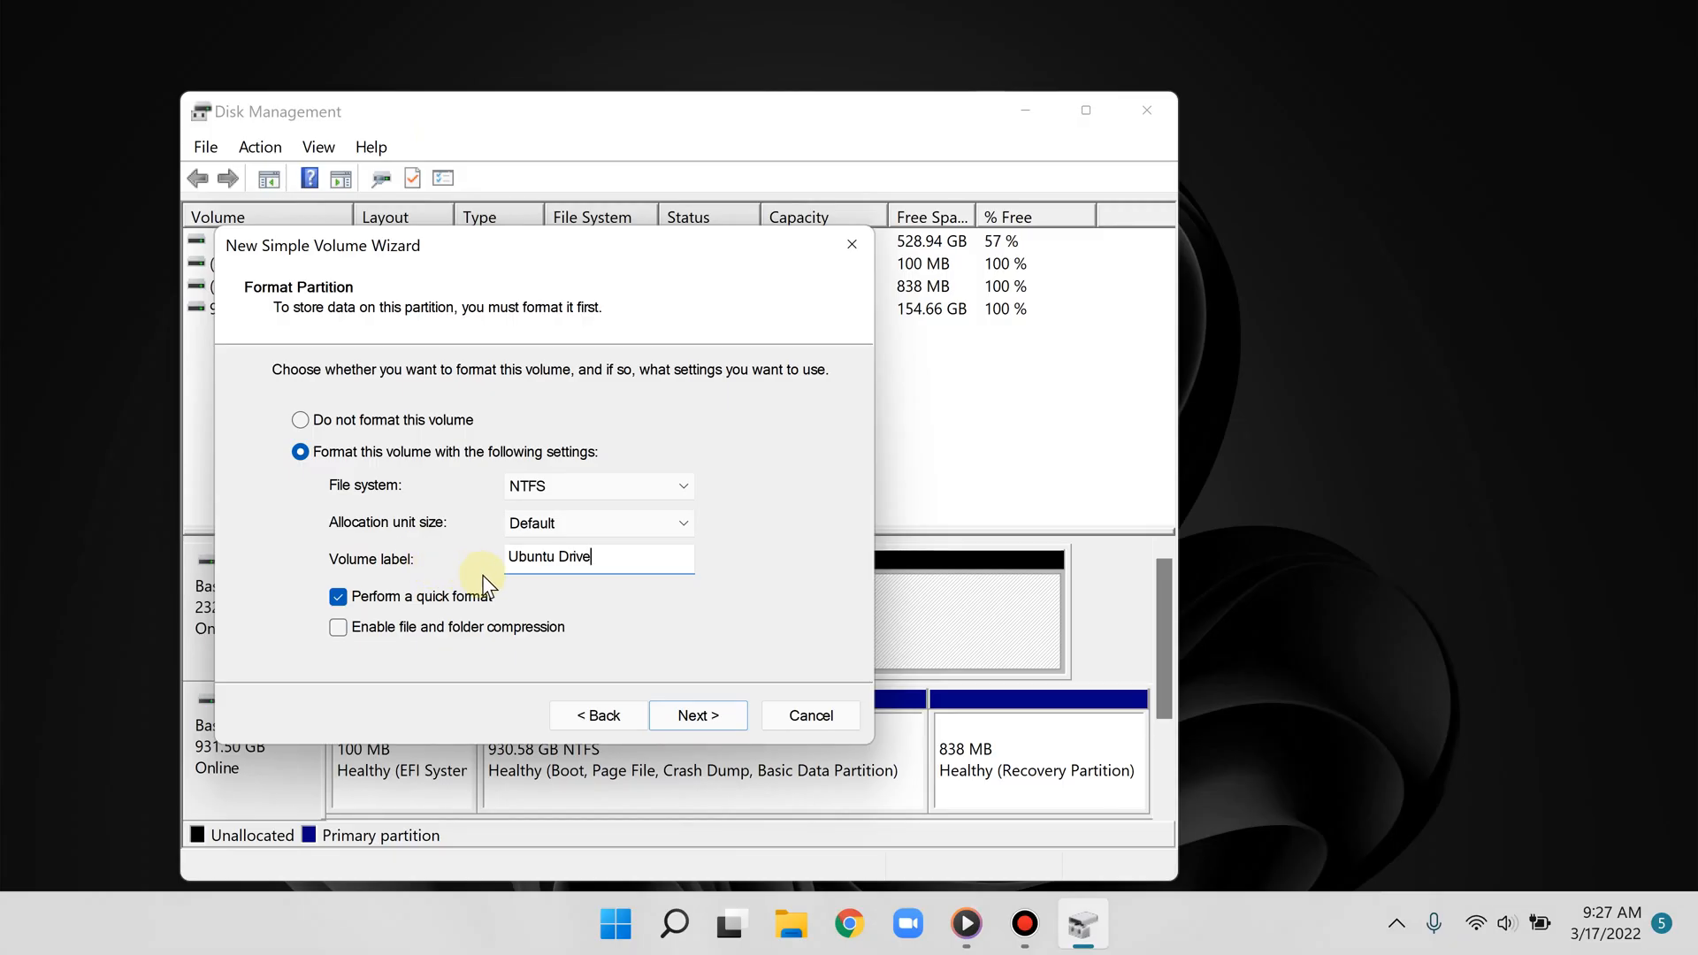
pyautogui.click(697, 714)
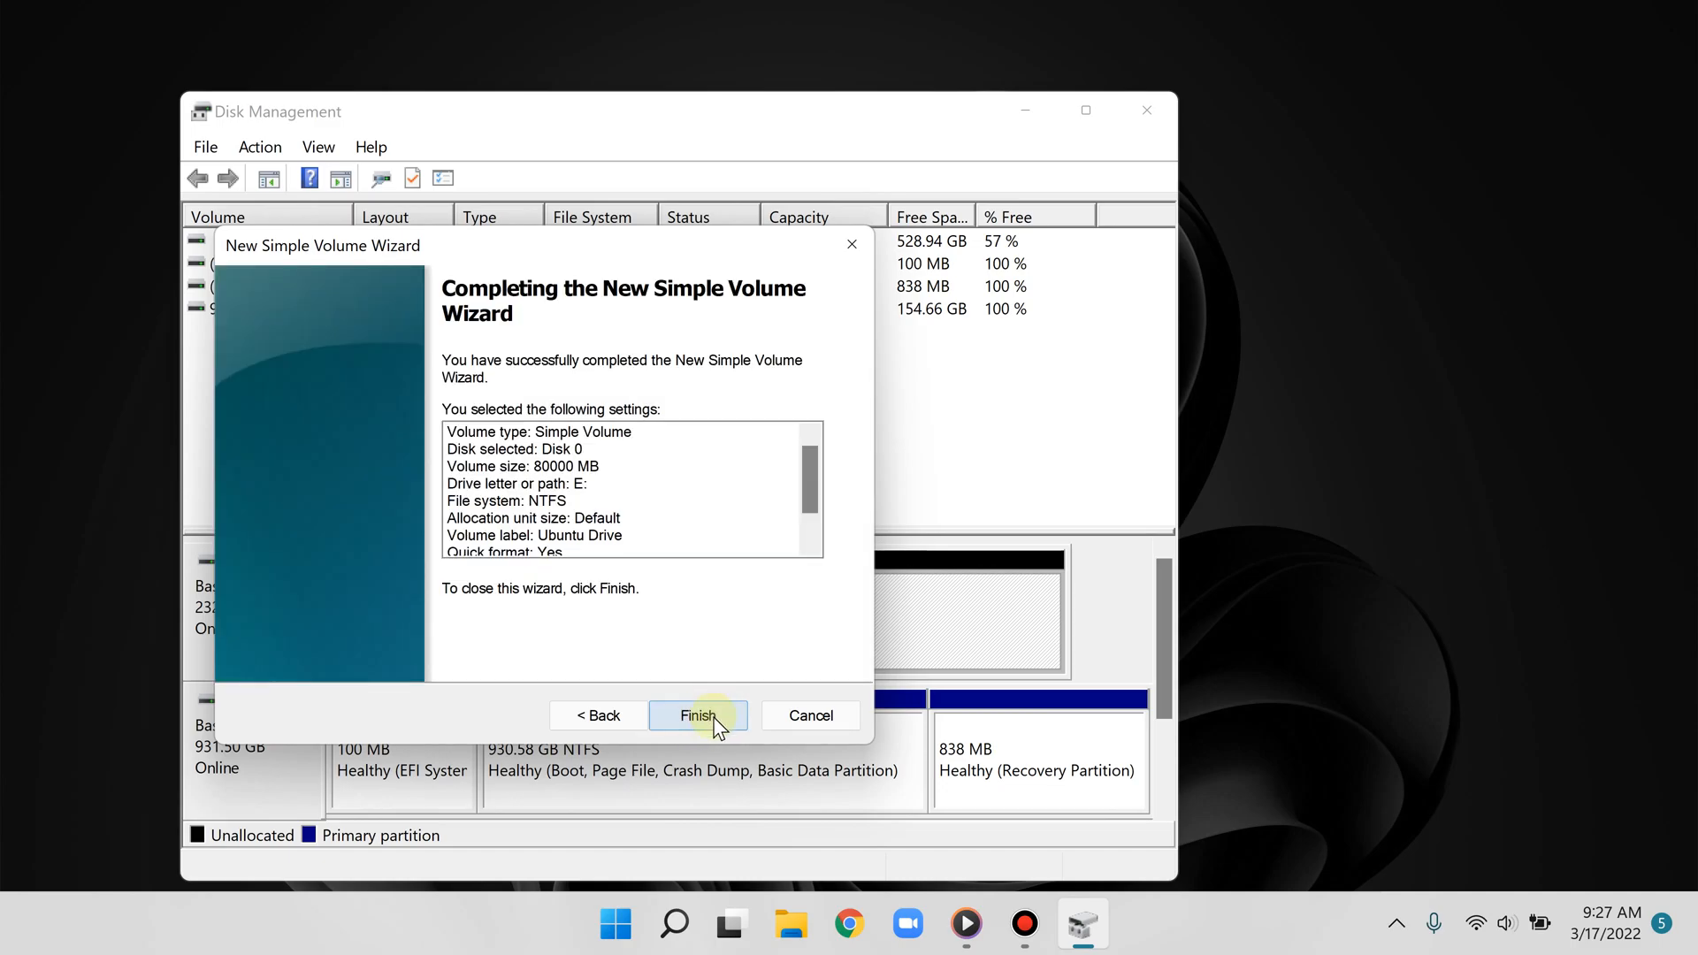
# Finish the wizard so Ubuntu Drive (E:) is created as a 78.13 GB NTFS volume.
pyautogui.click(697, 715)
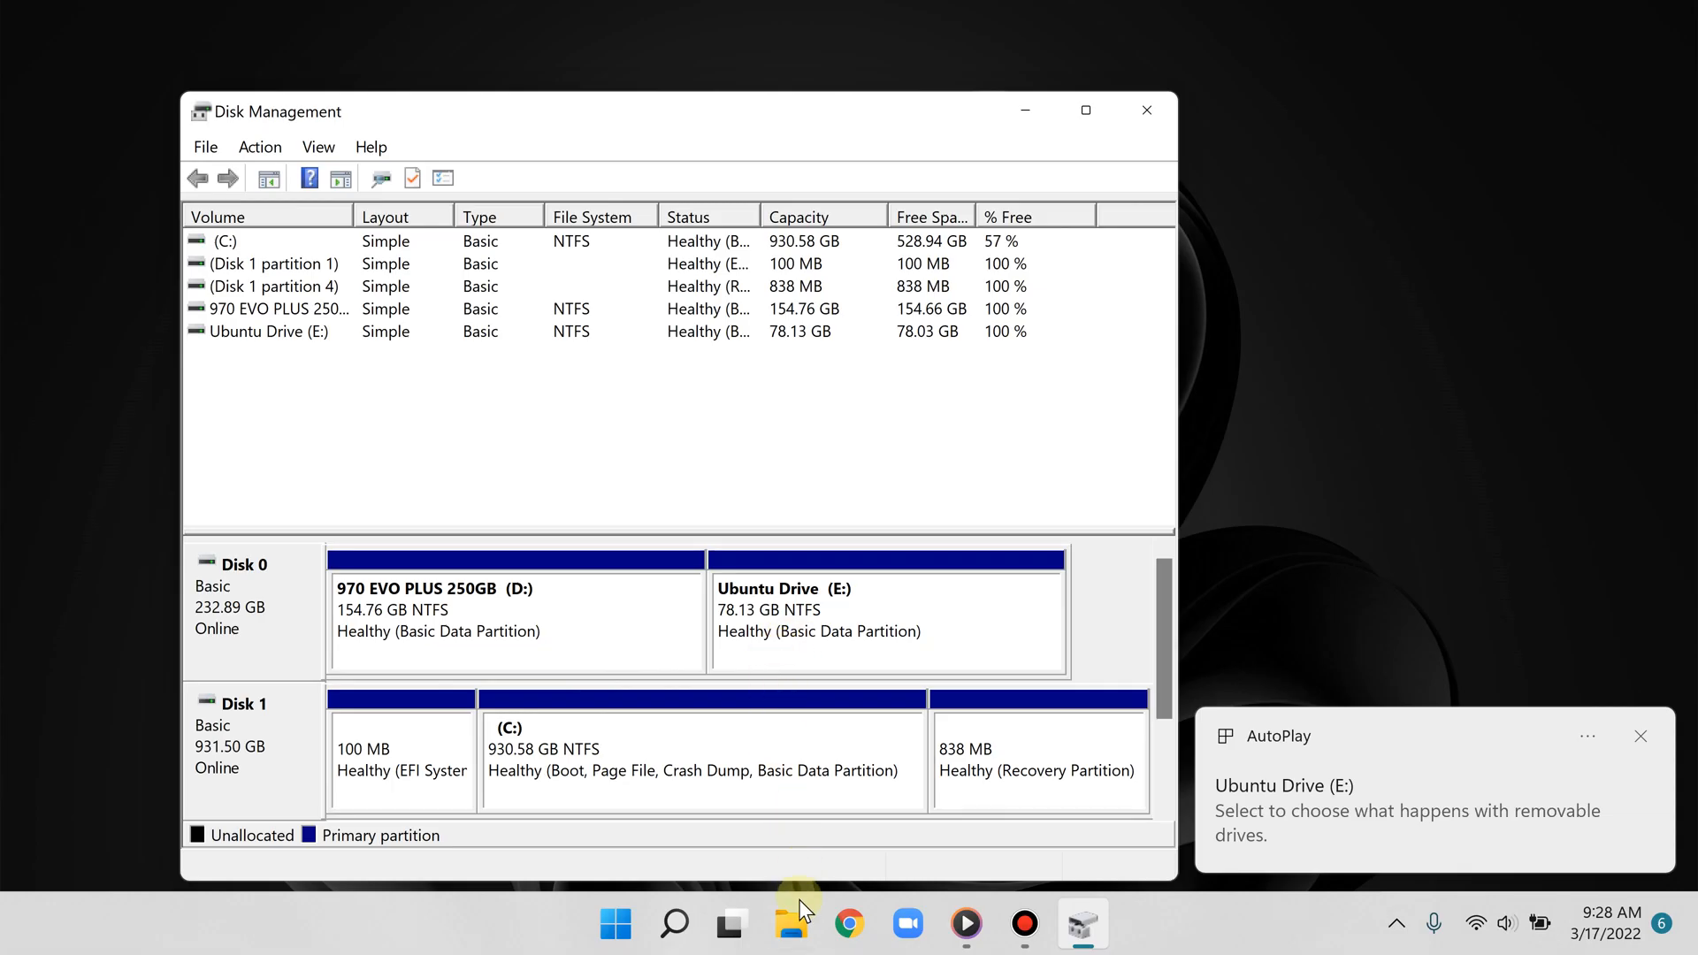
# Confirm Ubuntu Drive (E:) is listed among the drives in File Explorer.
pyautogui.click(793, 923)
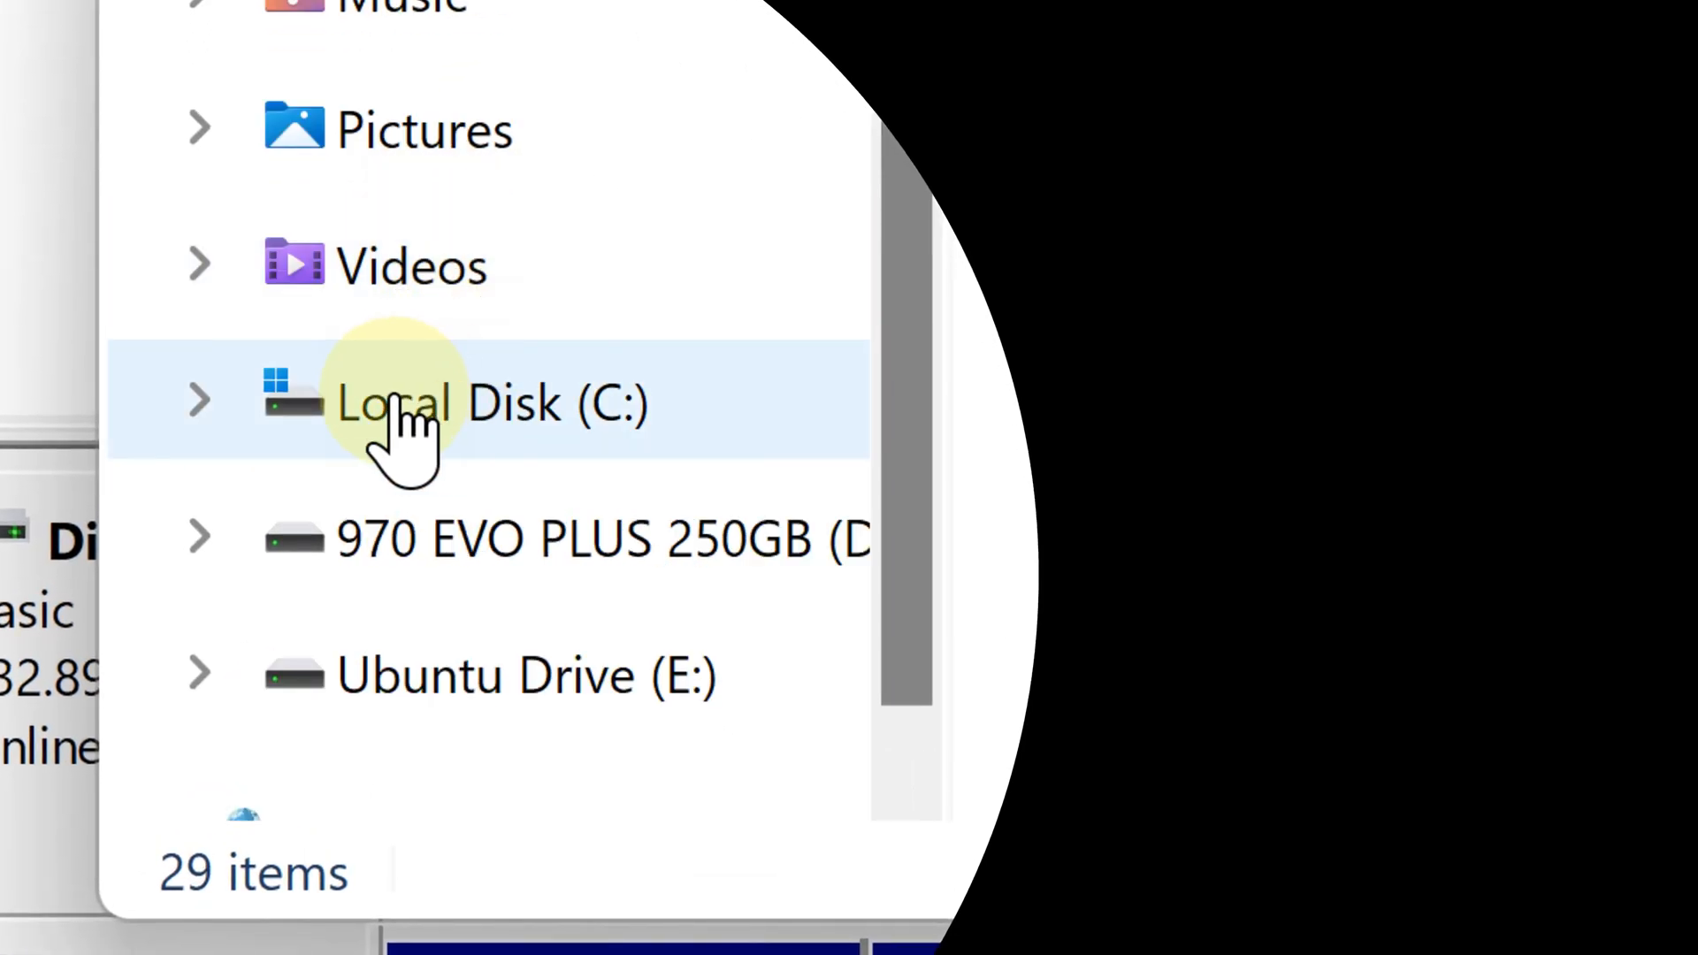
pyautogui.scroll(-3)
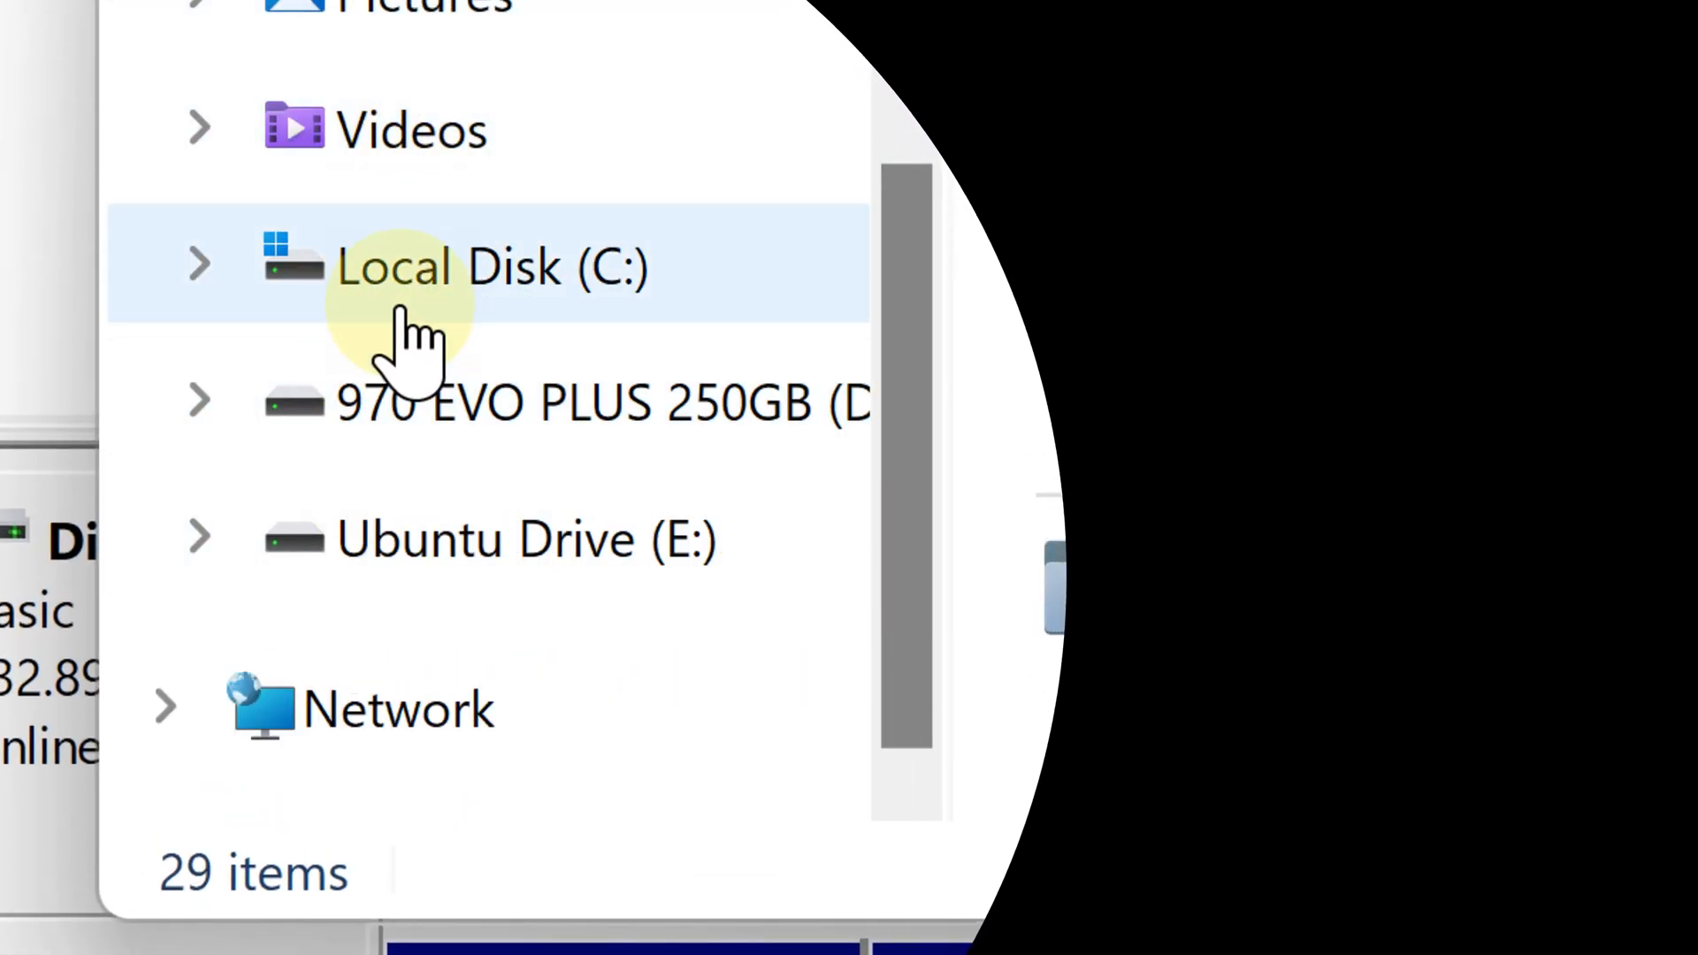